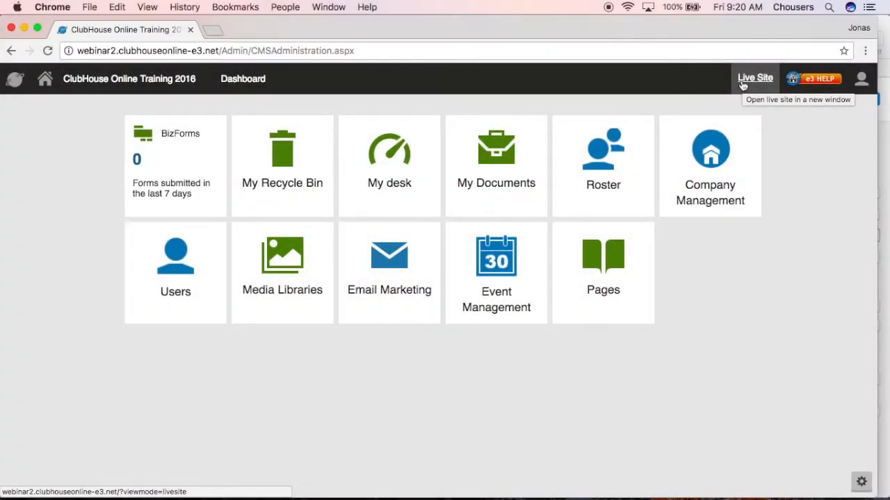
Go to the Pages application to reach the site's content tree.
{"action": "left_click", "coordinate": [753, 76]}
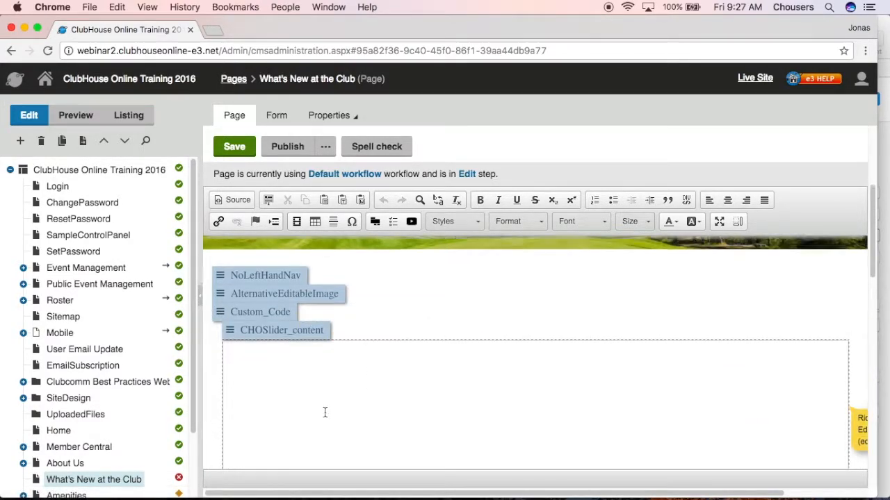
{"action": "left_click", "coordinate": [76, 114]}
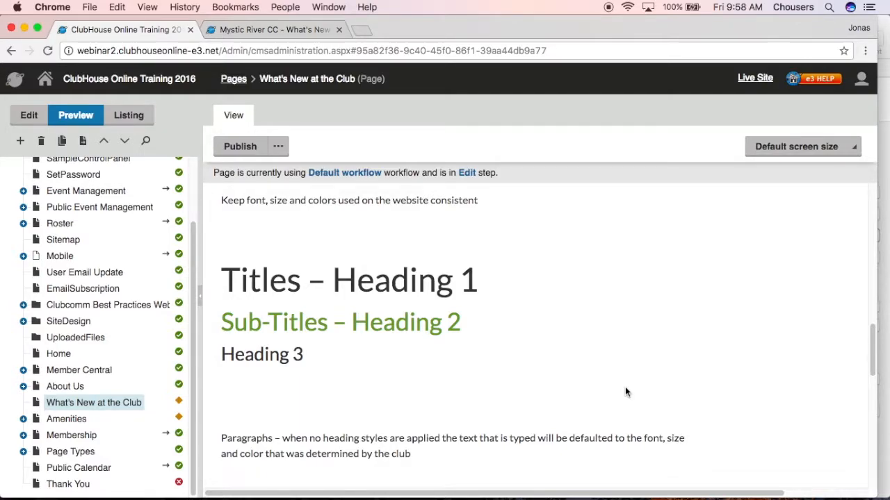
{"action": "mouse_move", "coordinate": [766, 314]}
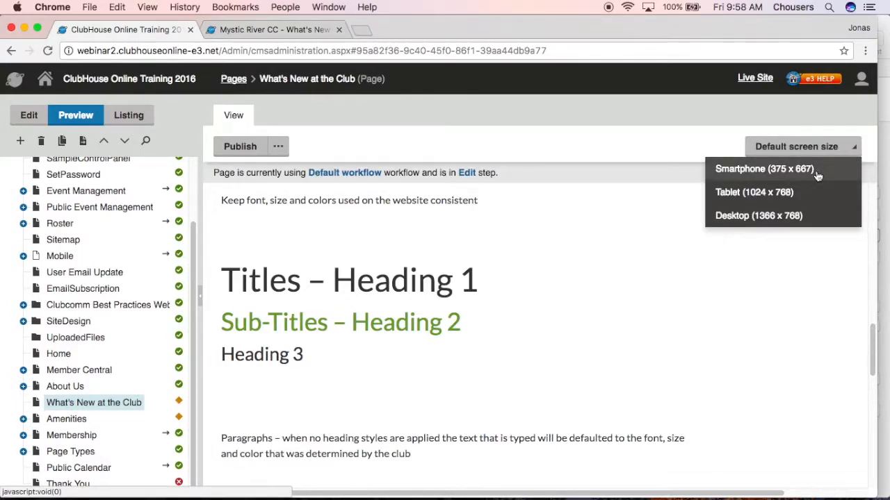
Preview the page at Smartphone (375 x 667) size, scroll through it, then view it on the website.
{"action": "left_click", "coordinate": [763, 170]}
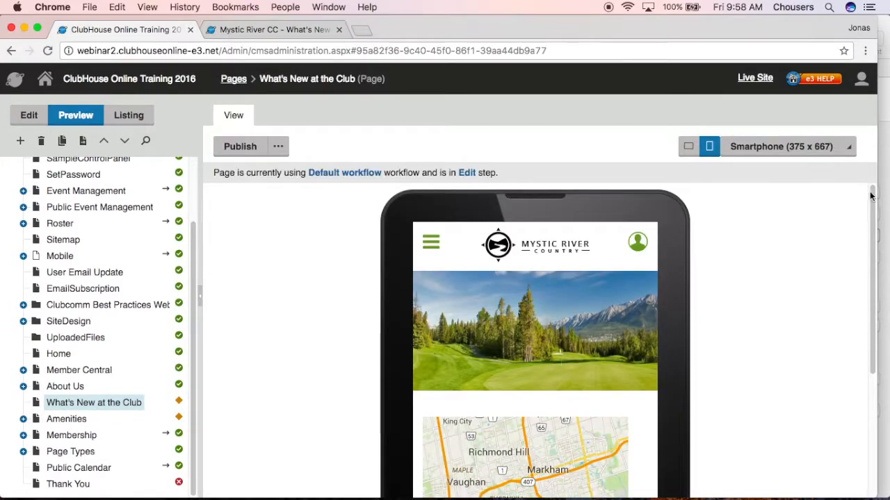
{"action": "scroll", "scroll_direction": "down", "scroll_amount": 3}
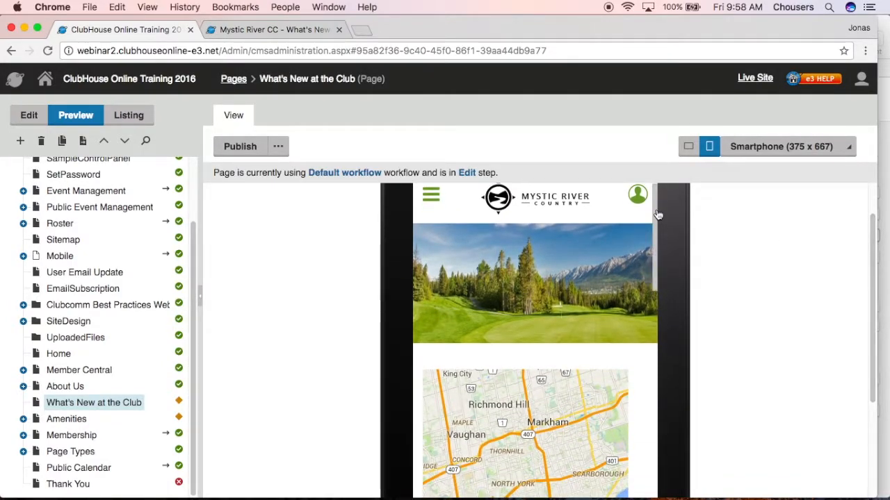
{"action": "scroll", "scroll_direction": "down", "scroll_amount": 3}
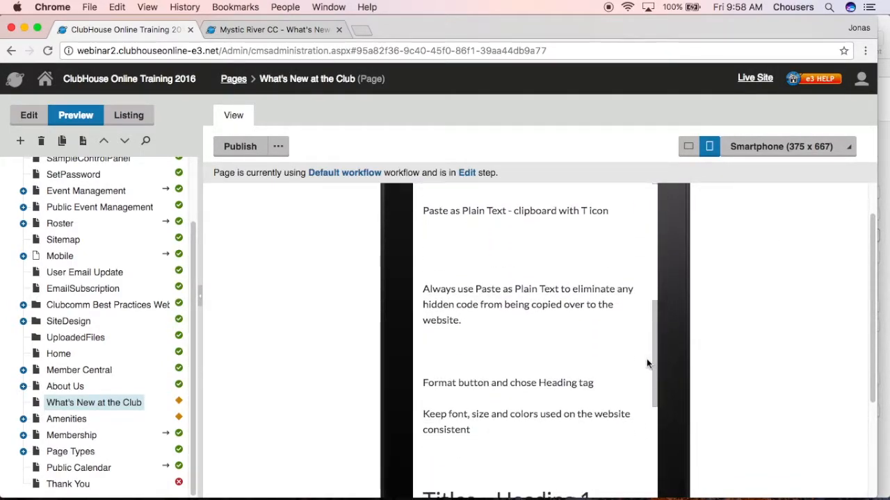
{"action": "scroll", "scroll_direction": "down", "scroll_amount": 3}
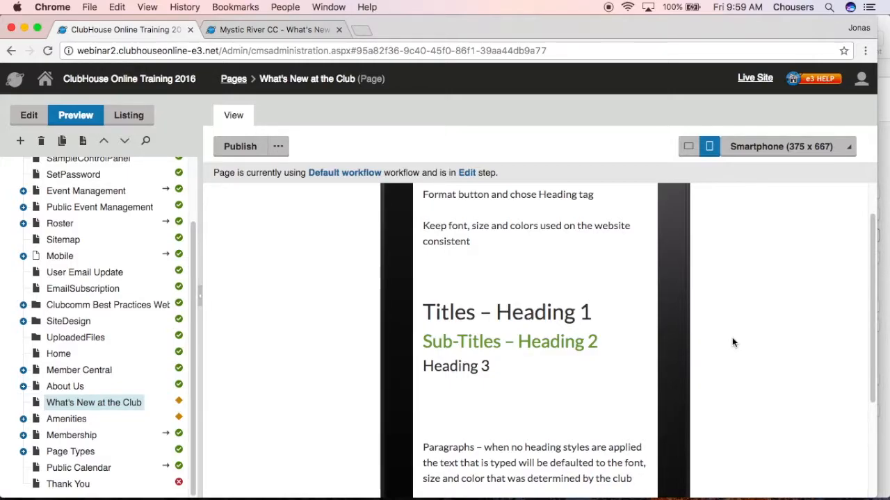
{"action": "left_click", "coordinate": [28, 114]}
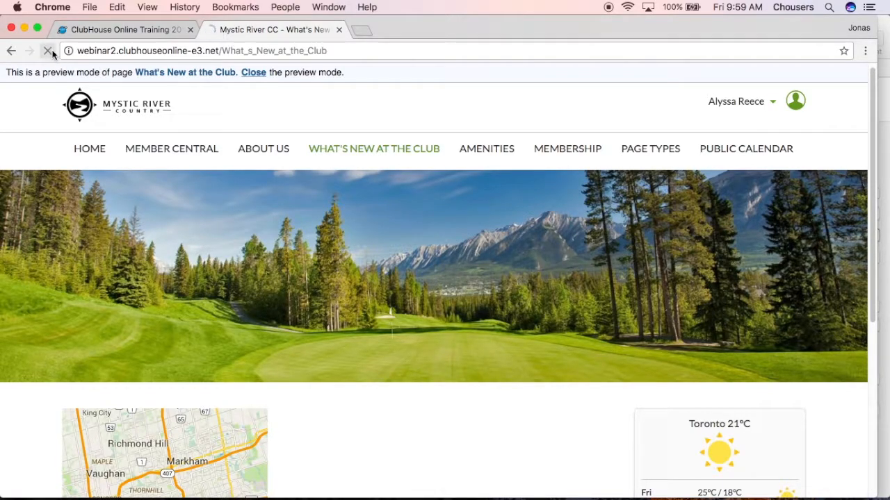
{"action": "mouse_move", "coordinate": [50, 53]}
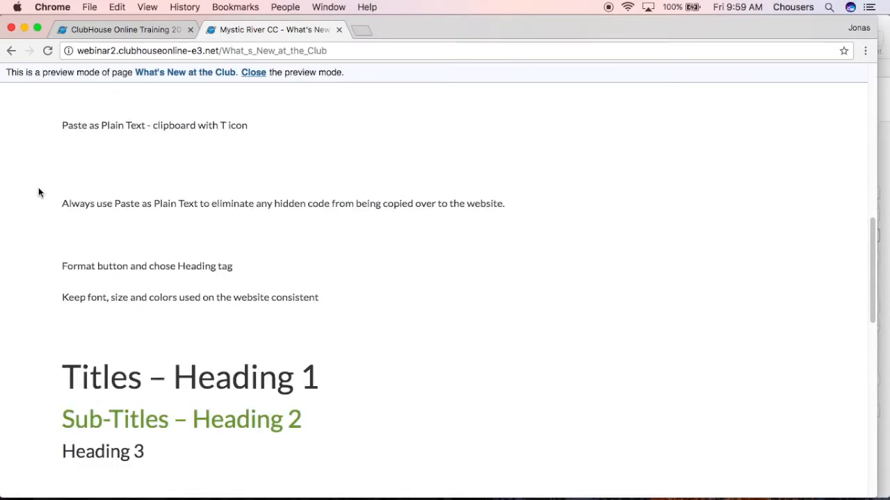
{"action": "scroll", "scroll_direction": "down", "scroll_amount": 3}
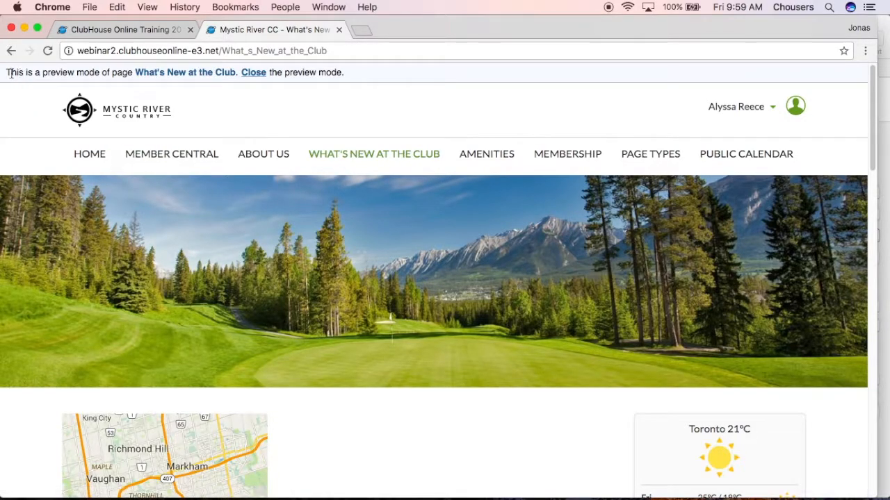
{"action": "left_click_drag", "start_coordinate": [6, 72], "coordinate": [346, 72]}
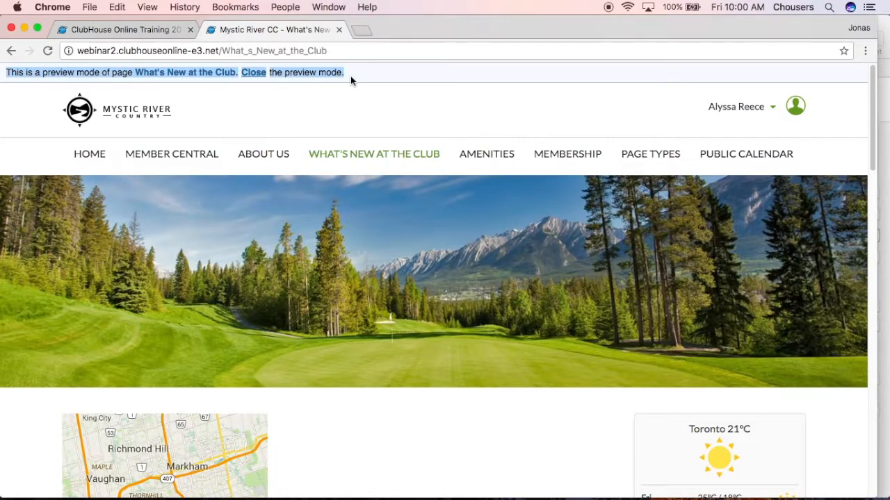
Close the preview-mode banner, review the live page content, and return to the CMS editor.
{"action": "left_click", "coordinate": [253, 72]}
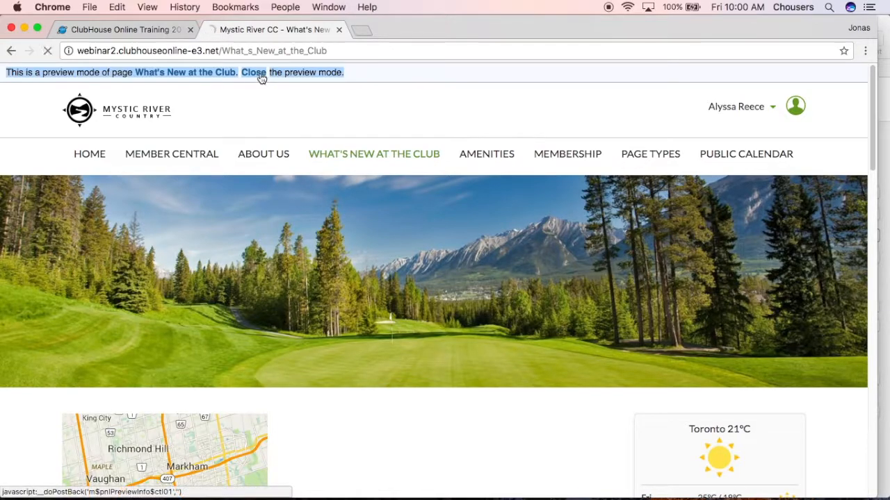
{"action": "left_click", "coordinate": [257, 72]}
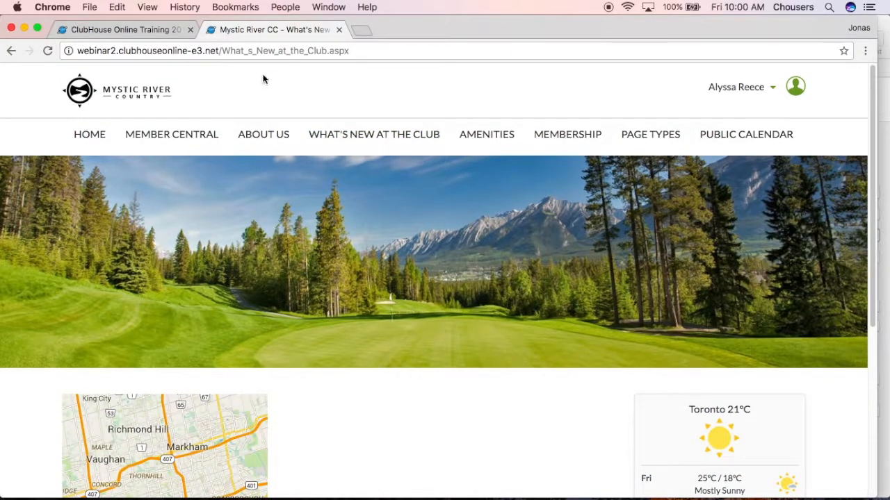
{"action": "scroll", "scroll_direction": "down", "scroll_amount": 3}
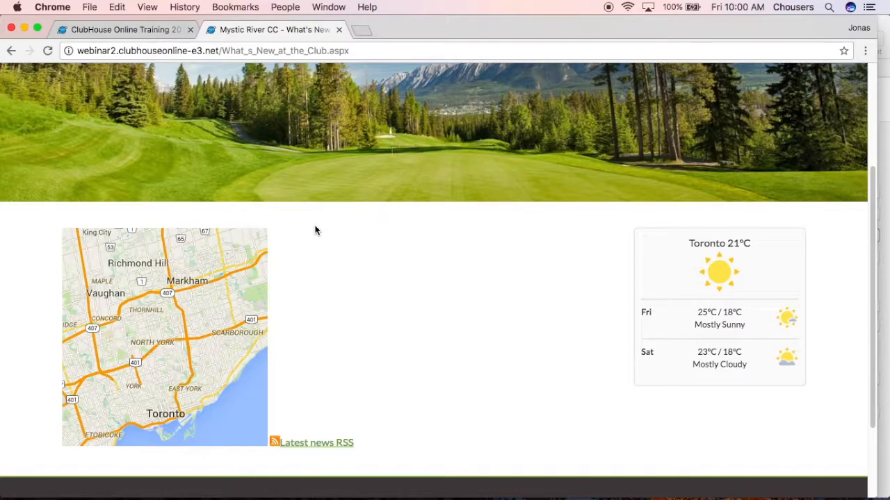
{"action": "mouse_move", "coordinate": [709, 489]}
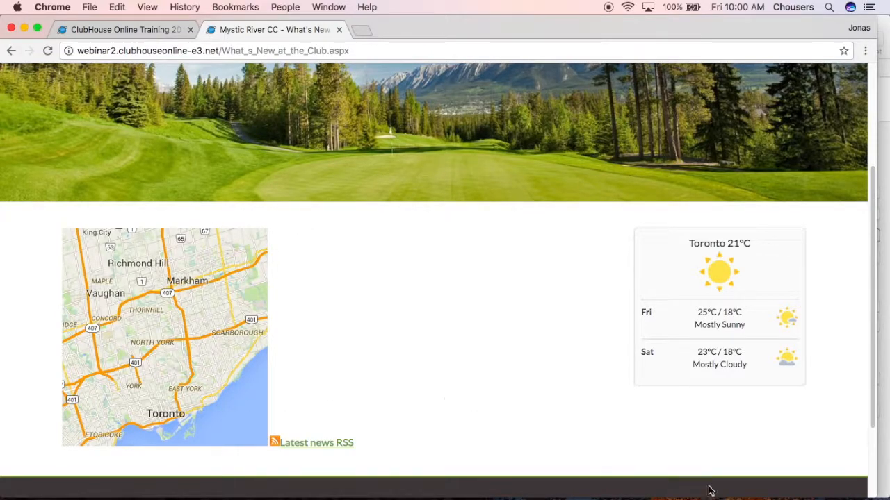
{"action": "mouse_move", "coordinate": [536, 306]}
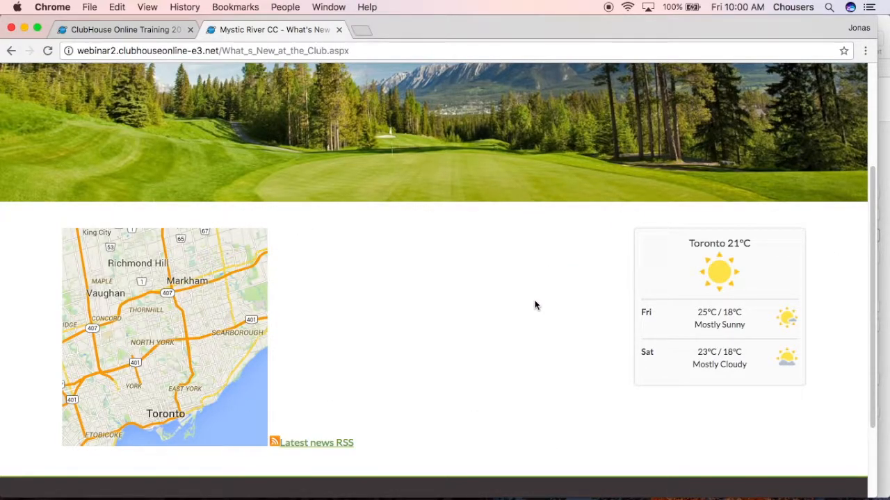
{"action": "left_click", "coordinate": [125, 30]}
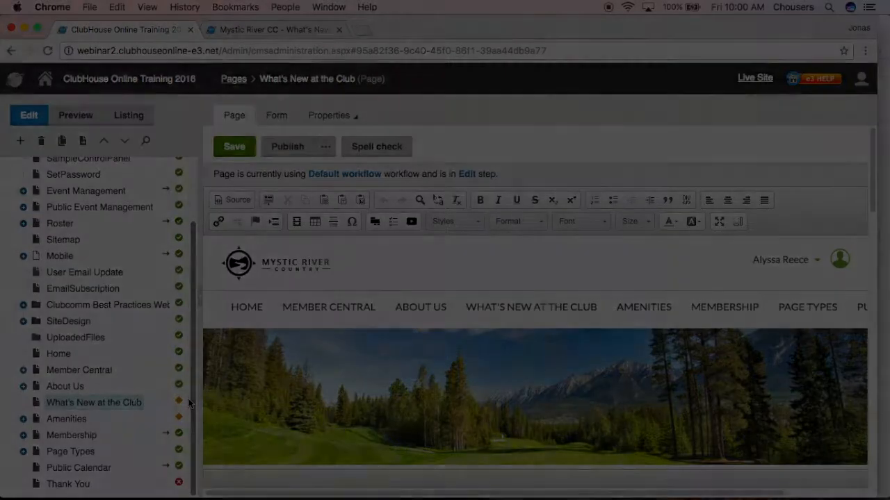
Save the page's changes in the Edit view and switch back to the live site tab.
{"action": "left_click", "coordinate": [234, 146]}
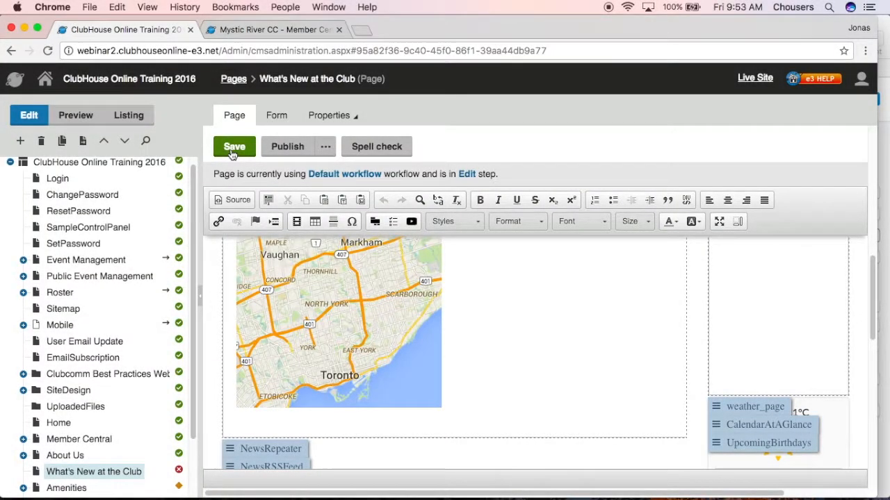
{"action": "left_click", "coordinate": [271, 29]}
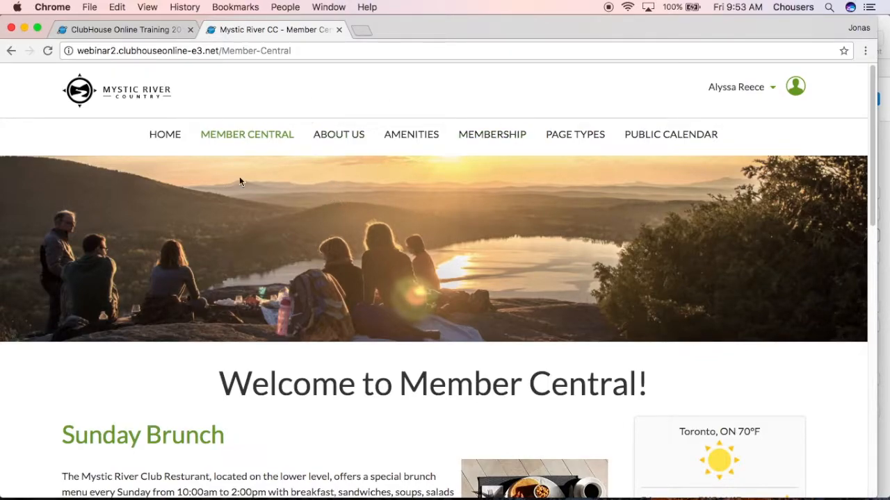
{"action": "left_click", "coordinate": [125, 30]}
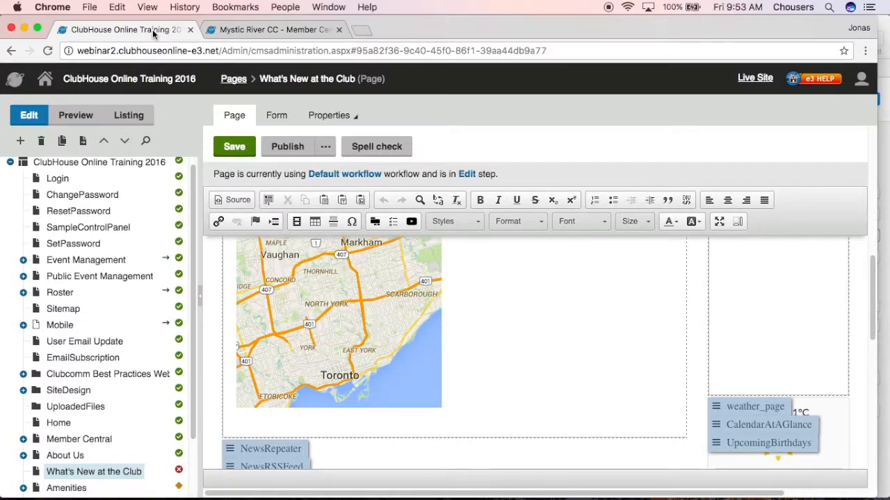
{"action": "scroll", "scroll_direction": "down", "scroll_amount": 3}
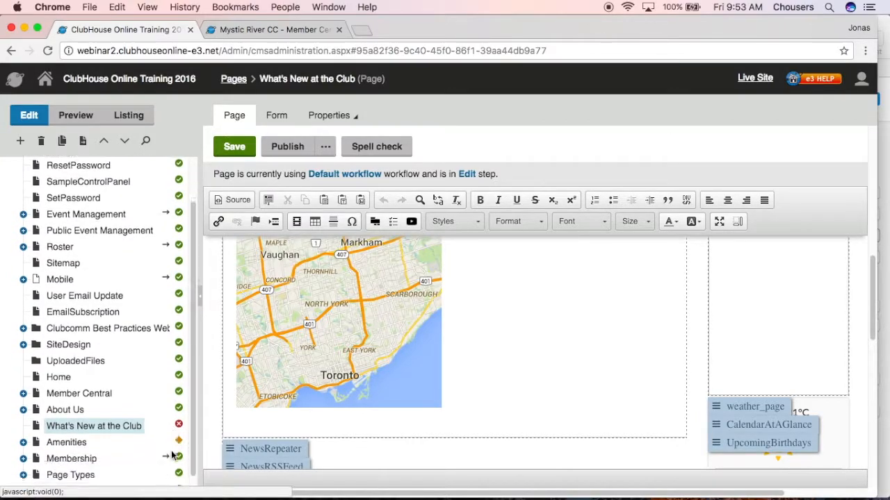
{"action": "scroll", "scroll_direction": "down", "scroll_amount": 3}
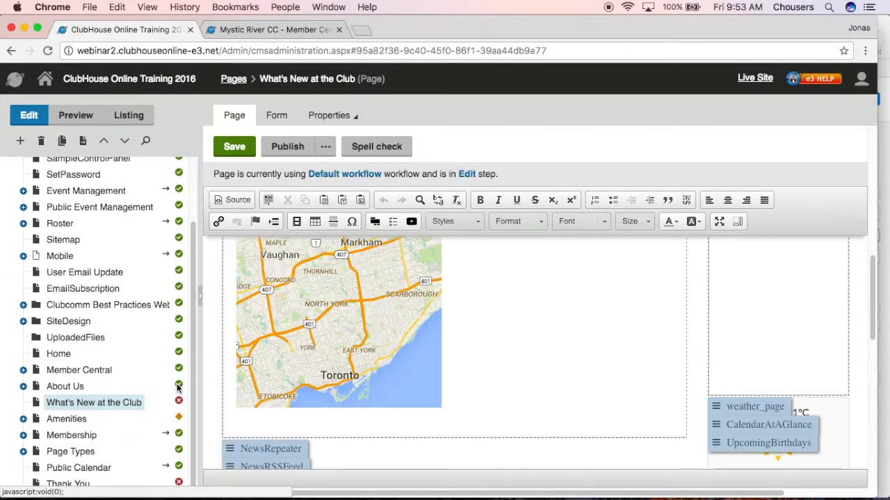
{"action": "mouse_move", "coordinate": [177, 387]}
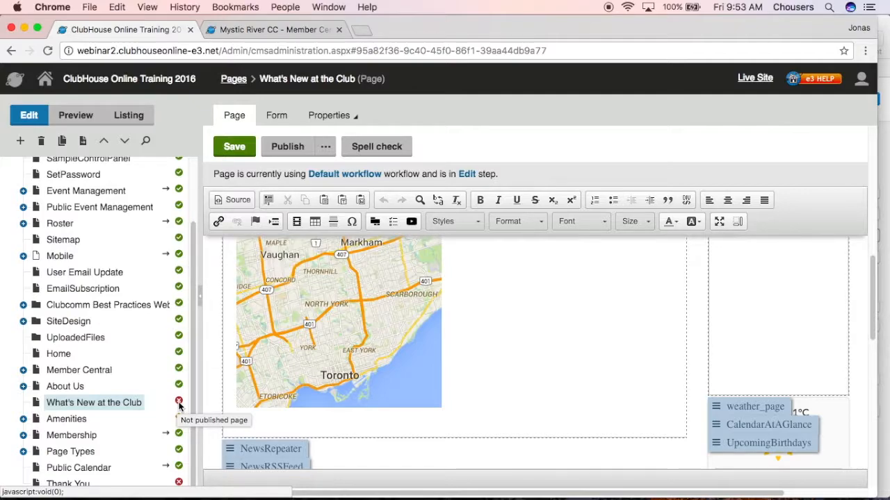
{"action": "mouse_move", "coordinate": [177, 421]}
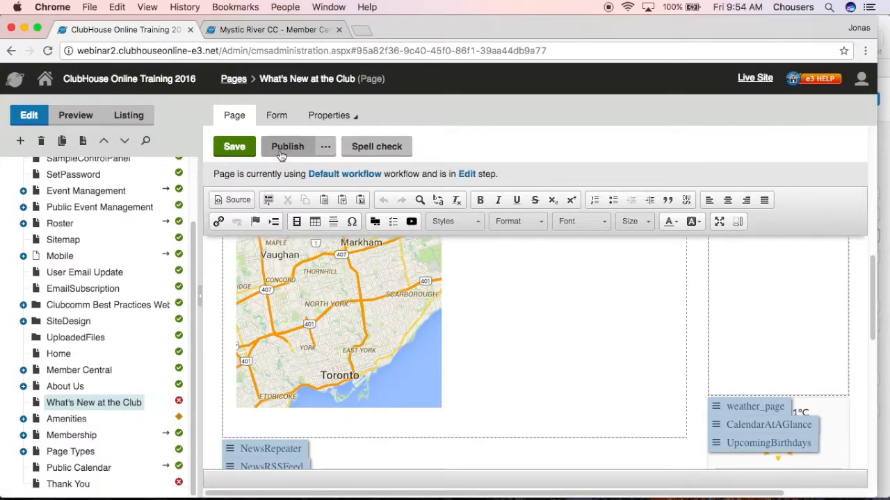
Publish the page from the toolbar and switch to the Mystic River CC site tab.
{"action": "left_click", "coordinate": [286, 146]}
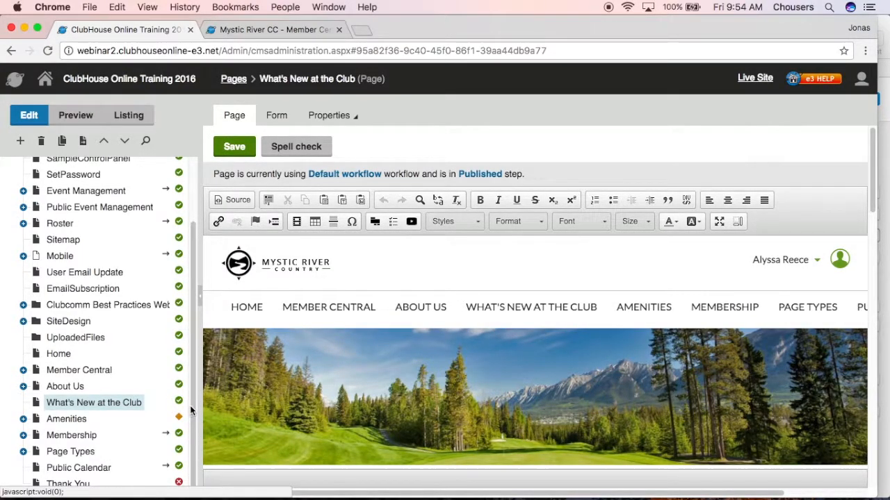
{"action": "left_click", "coordinate": [271, 29]}
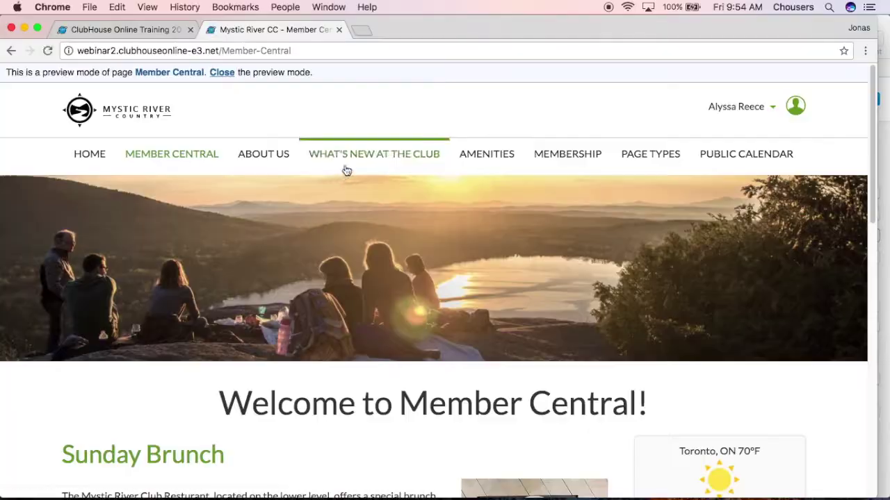
Visit WHAT'S NEW AT THE CLUB from the site menu and close the preview bar.
{"action": "left_click", "coordinate": [374, 153]}
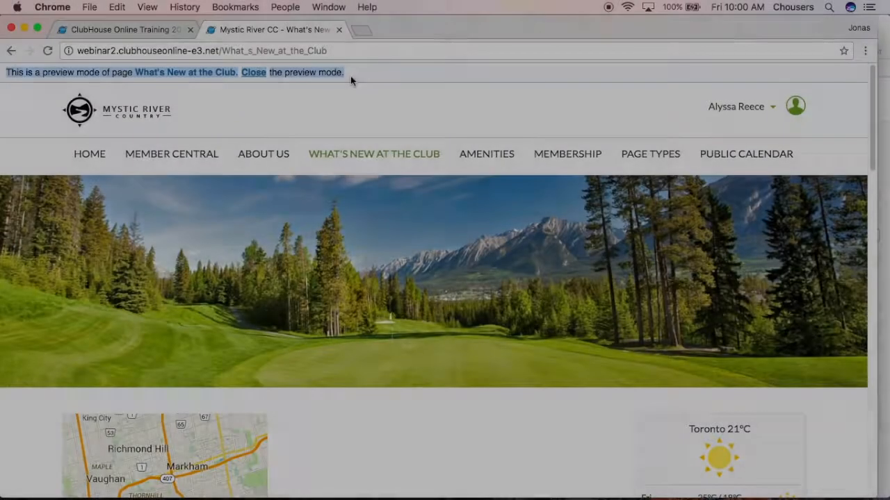
{"action": "left_click", "coordinate": [253, 73]}
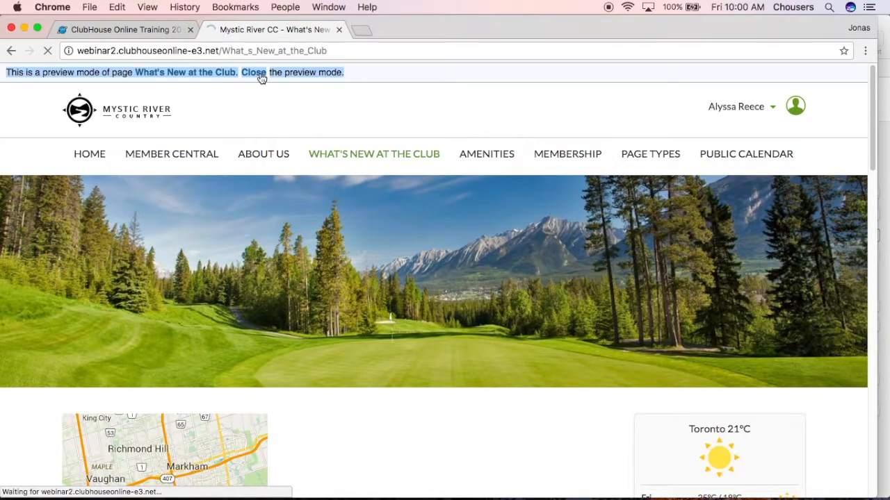
{"action": "left_click", "coordinate": [255, 72]}
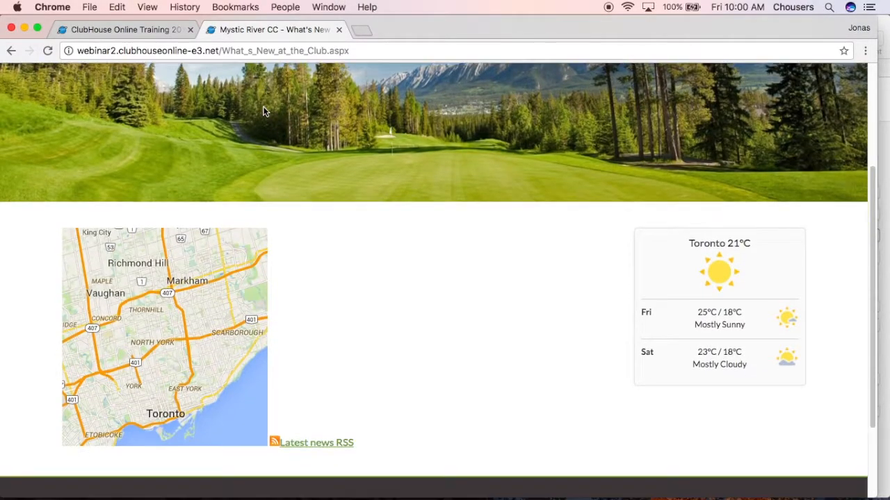
{"action": "mouse_move", "coordinate": [128, 341]}
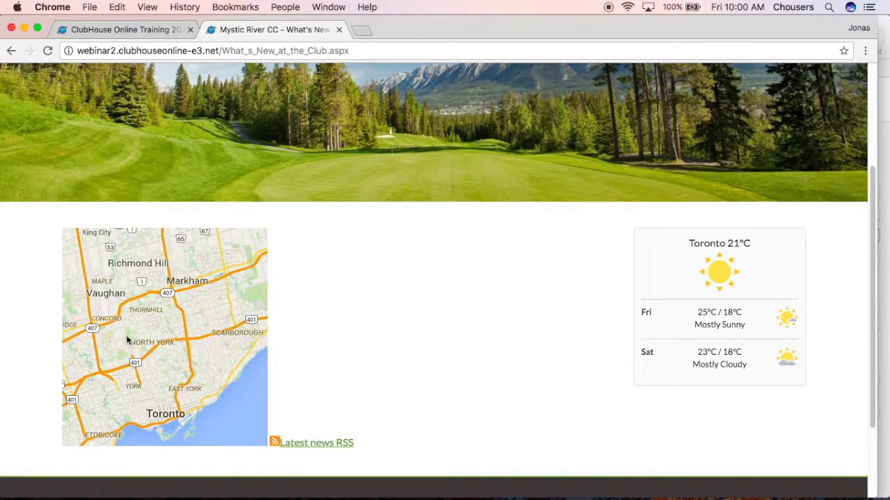
{"action": "mouse_move", "coordinate": [540, 306]}
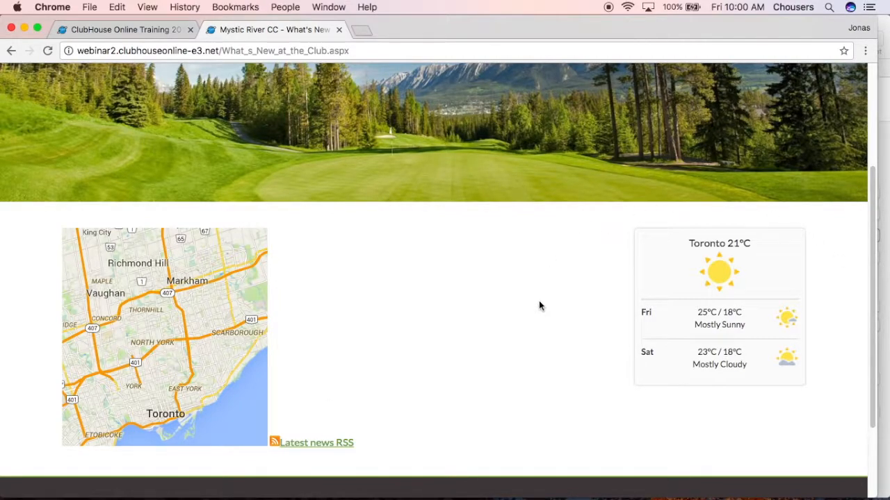
{"action": "mouse_move", "coordinate": [361, 300]}
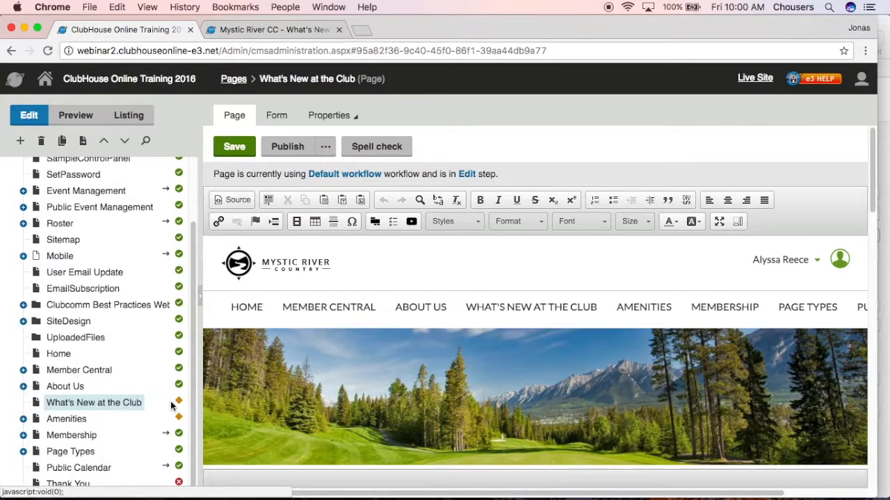
{"action": "mouse_move", "coordinate": [178, 404]}
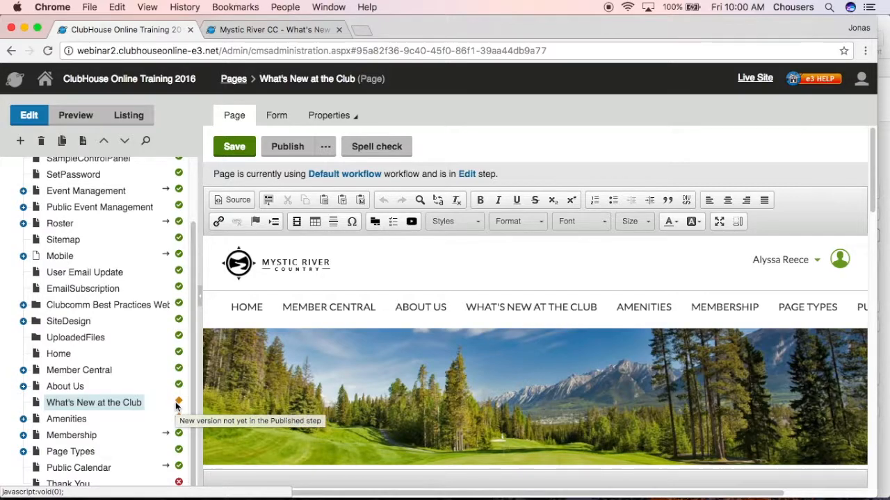
{"action": "mouse_move", "coordinate": [287, 158]}
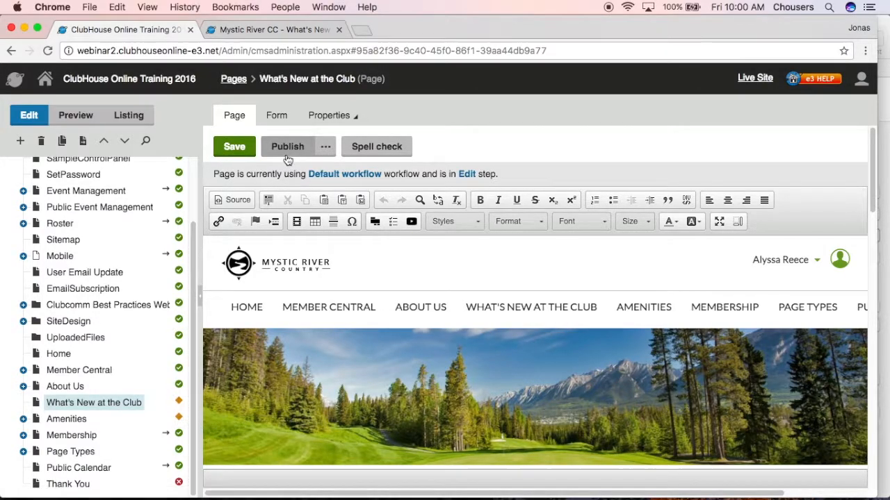
Publish the pending new version of the page and go to the live site.
{"action": "left_click", "coordinate": [286, 146]}
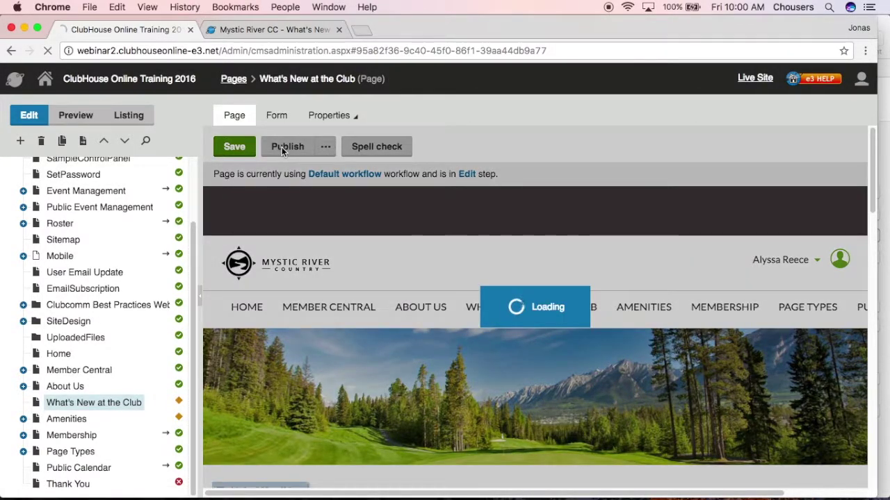
{"action": "left_click", "coordinate": [287, 146]}
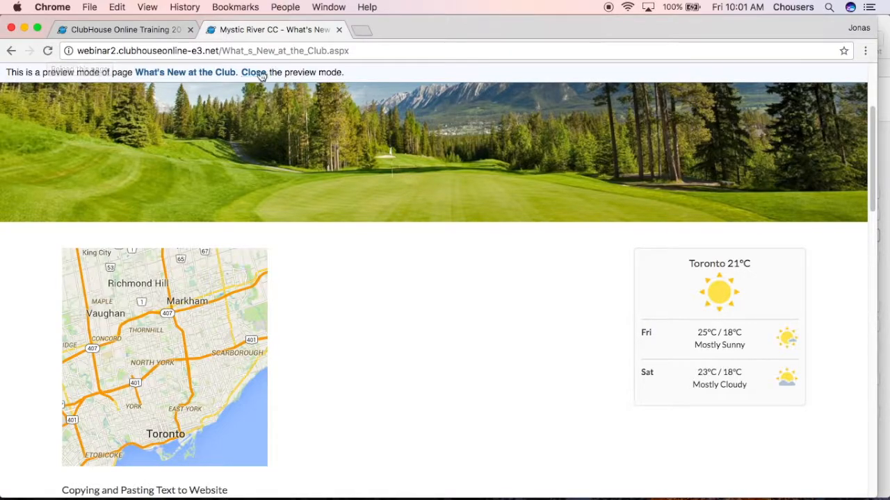
Close the preview bar and read the newly pasted text and headings on the public page.
{"action": "left_click", "coordinate": [255, 73]}
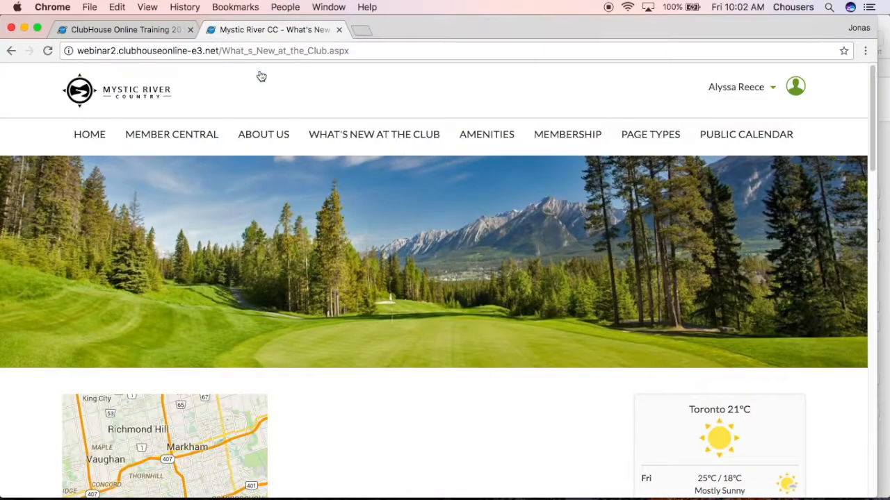
{"action": "scroll", "scroll_direction": "down", "scroll_amount": 3}
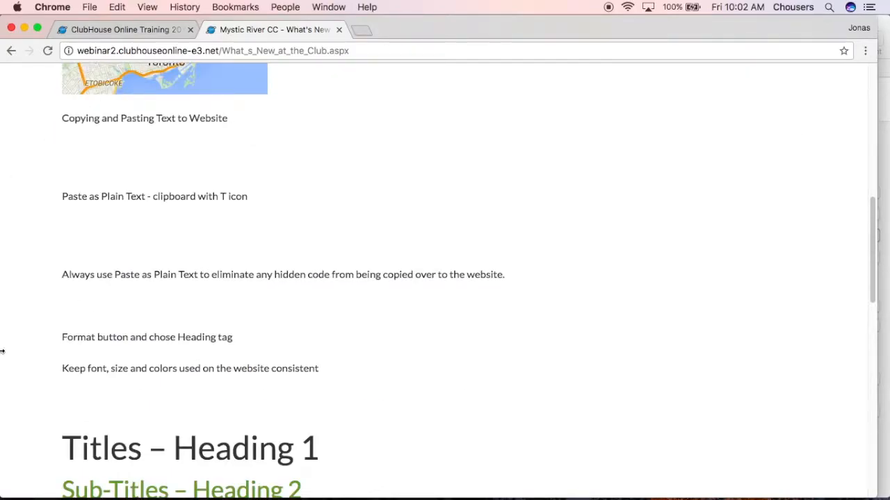